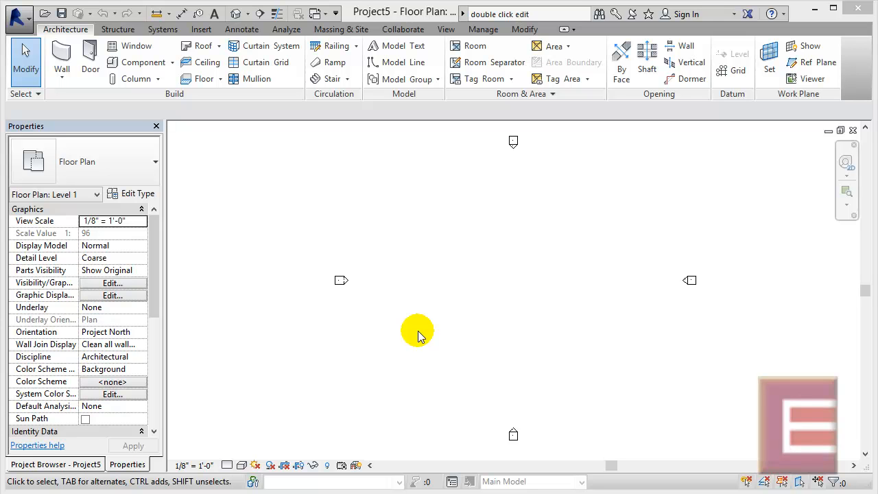
mouse_move(413, 285)
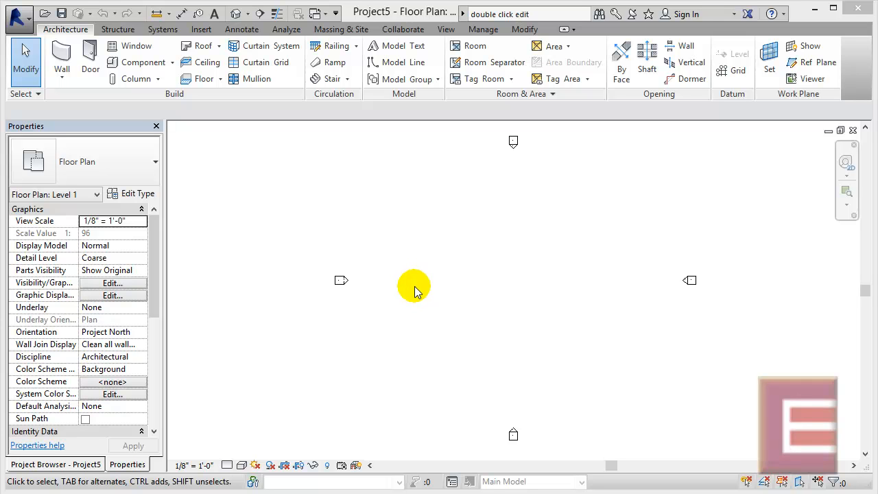
mouse_move(391, 241)
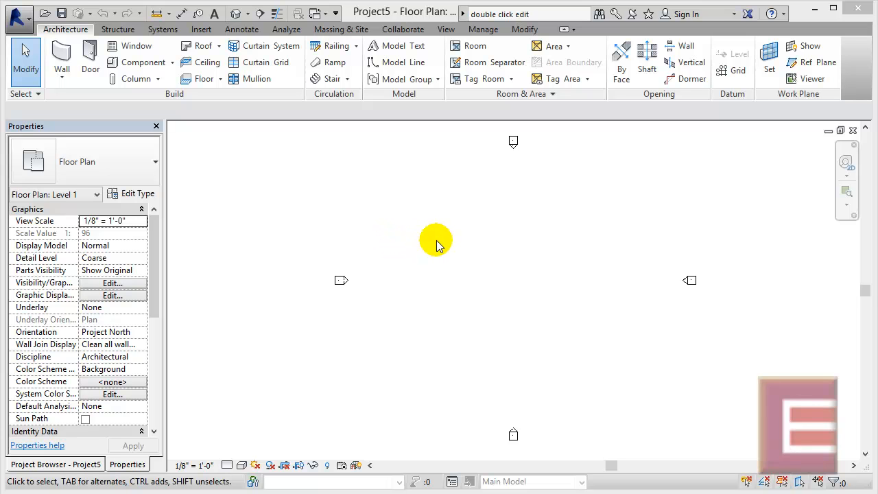
mouse_move(331, 79)
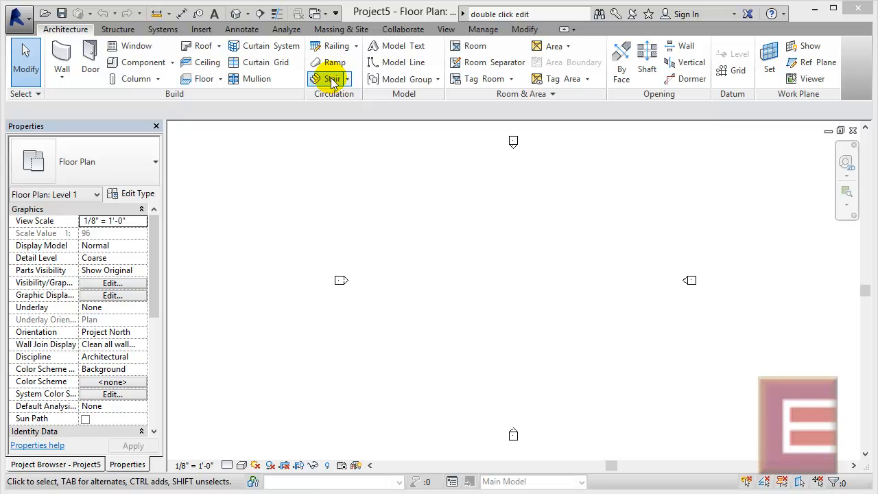
Start Stair by Component with the run location line set to Run: Left
left_click(332, 78)
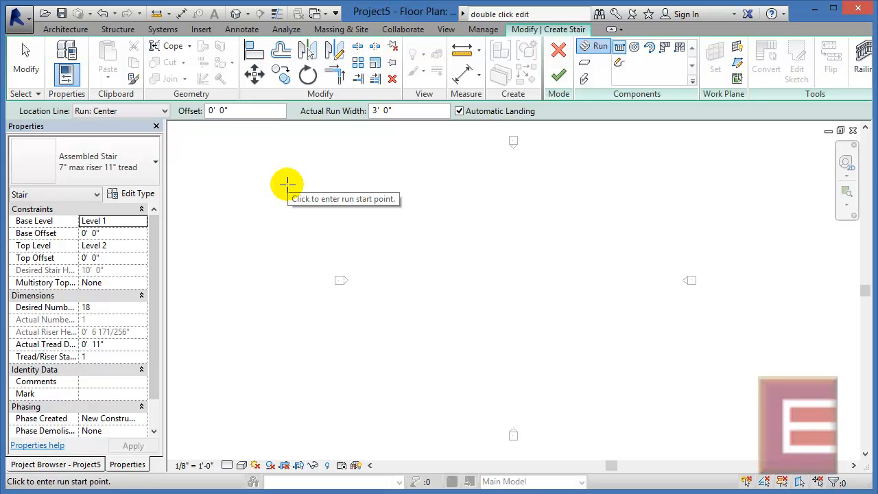
mouse_move(54, 117)
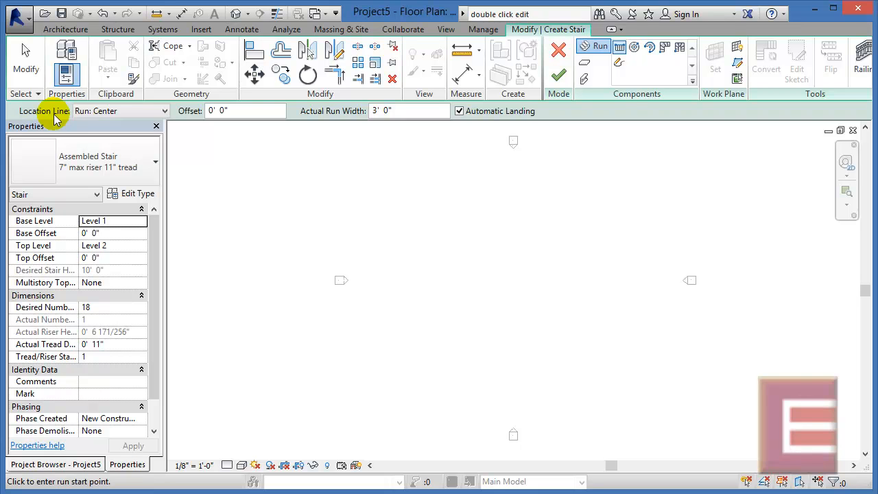
left_click(164, 110)
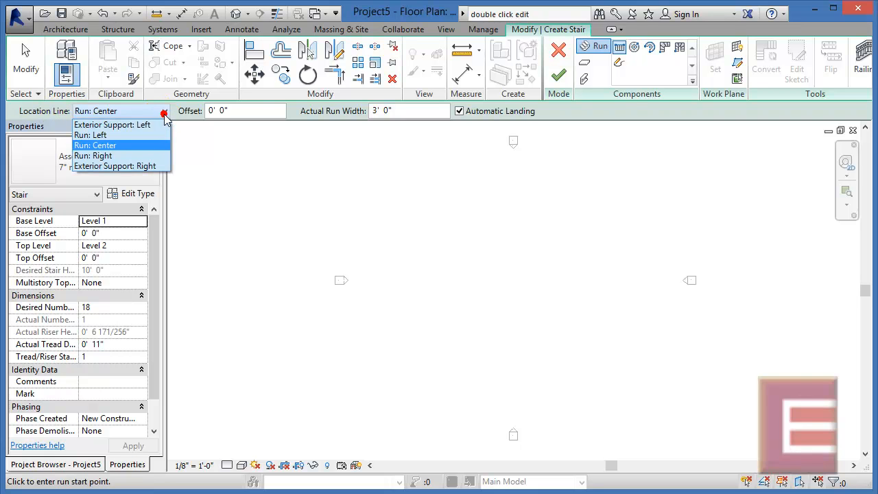
mouse_move(132, 146)
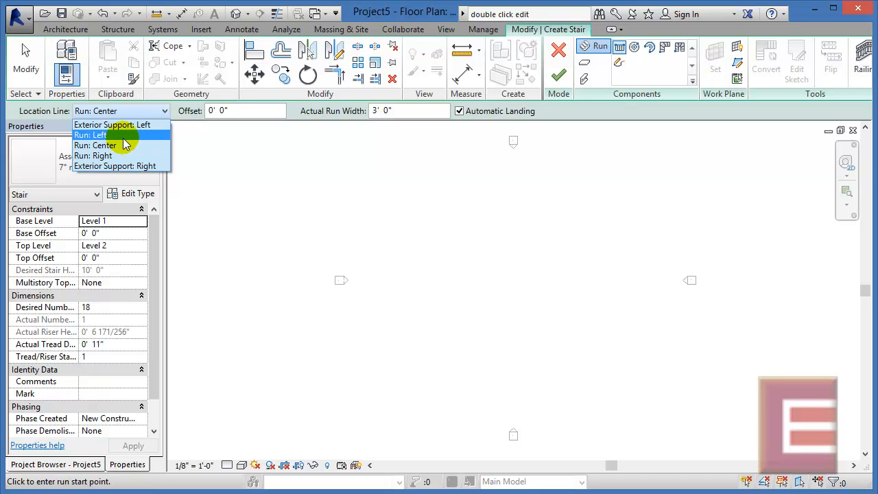
mouse_move(123, 156)
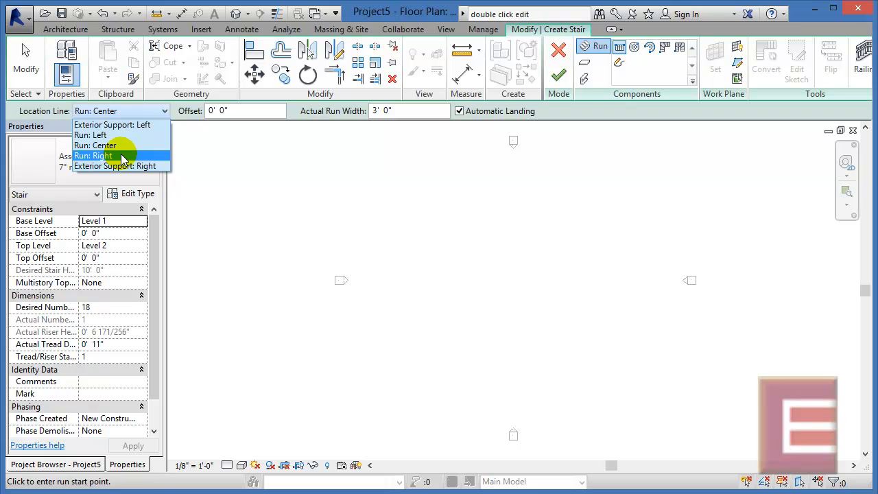
mouse_move(137, 166)
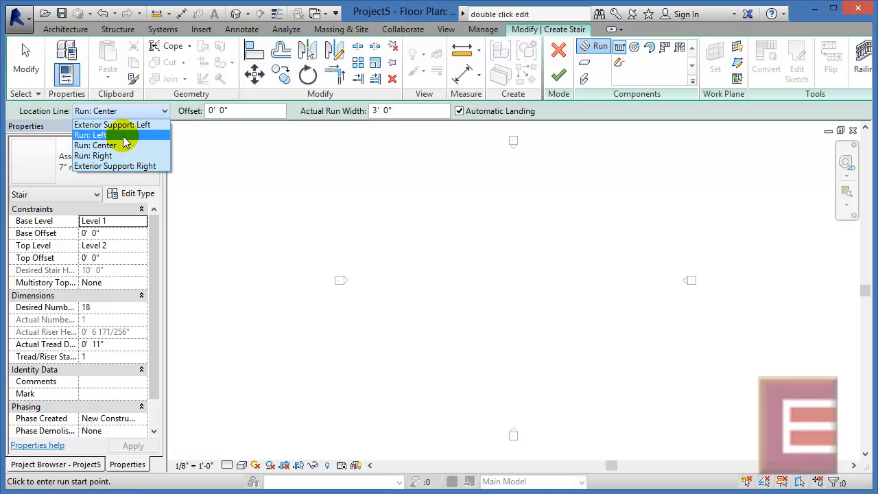
left_click(90, 134)
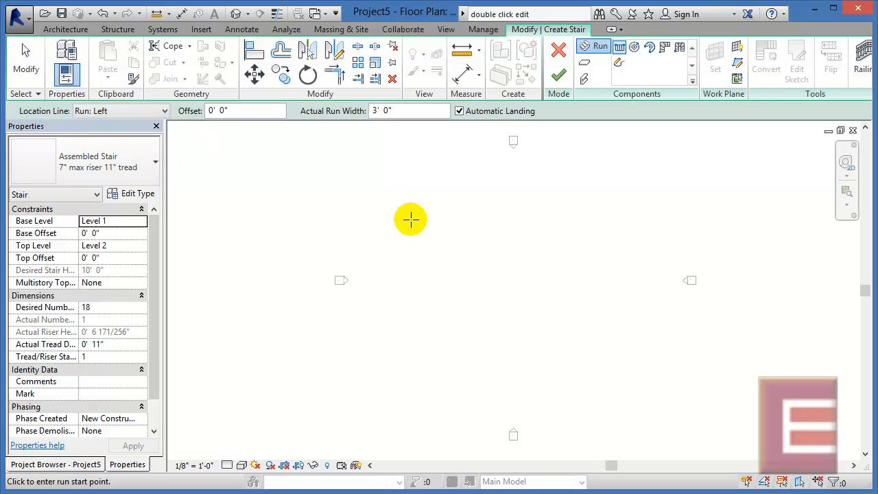
Place the first 9-riser run, set run width to 4' 0", and draw the second run upward
left_click(412, 220)
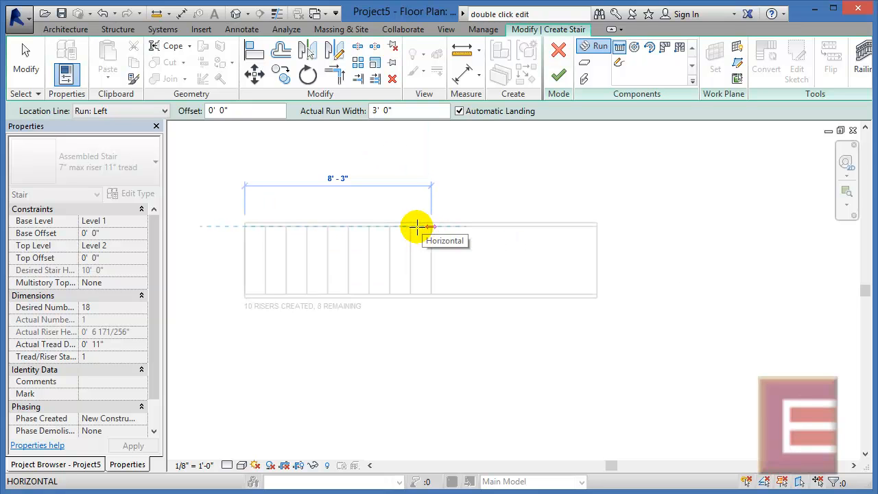
mouse_move(405, 228)
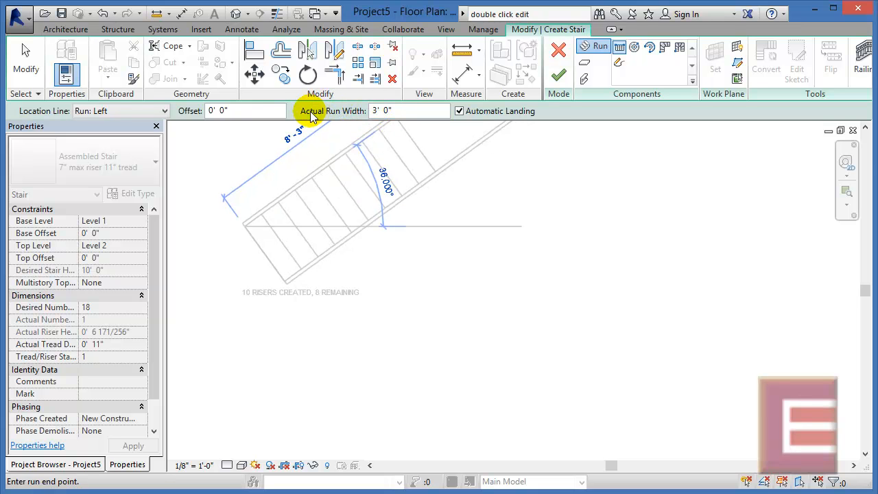
mouse_move(350, 122)
type("4'")
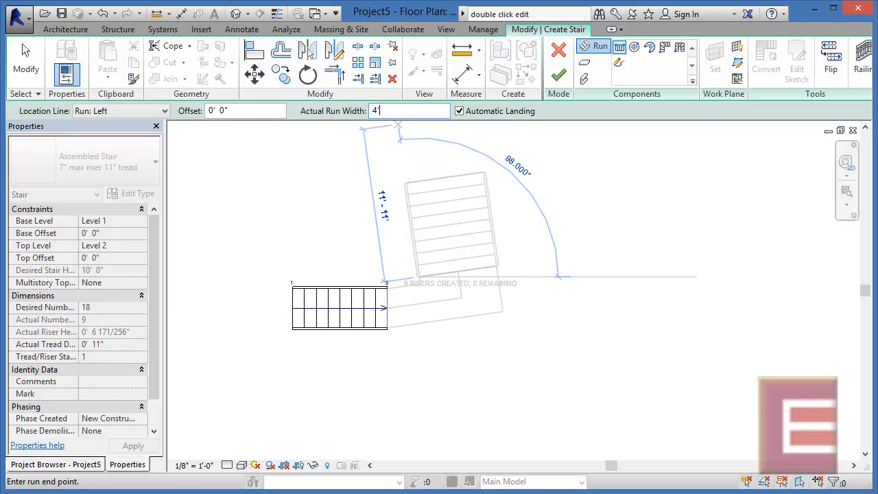
left_click(421, 190)
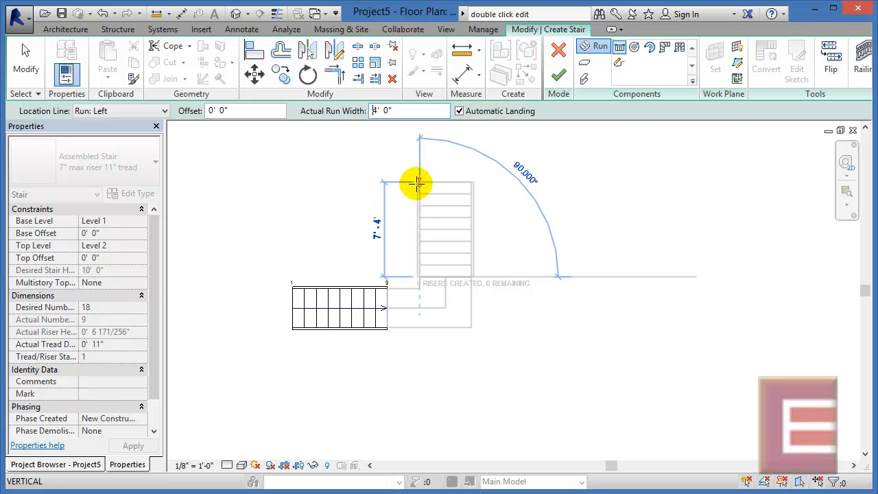
left_click_drag(417, 183, 420, 155)
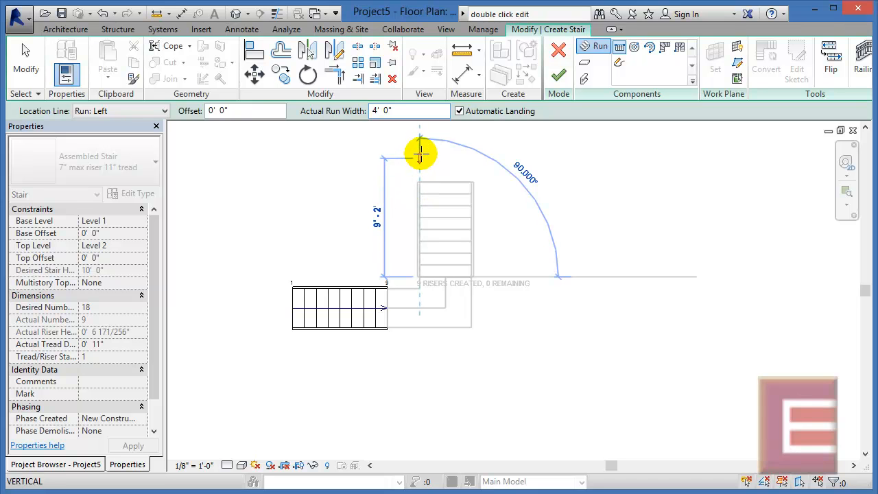
mouse_move(420, 156)
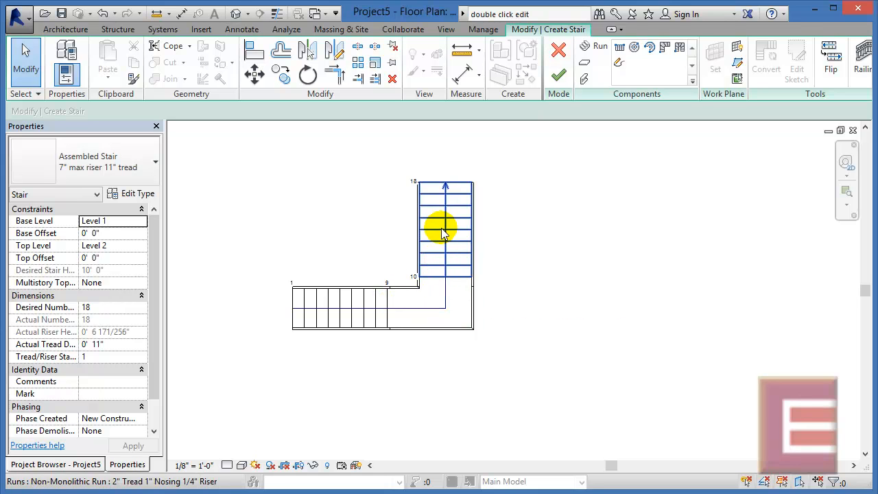
mouse_move(439, 264)
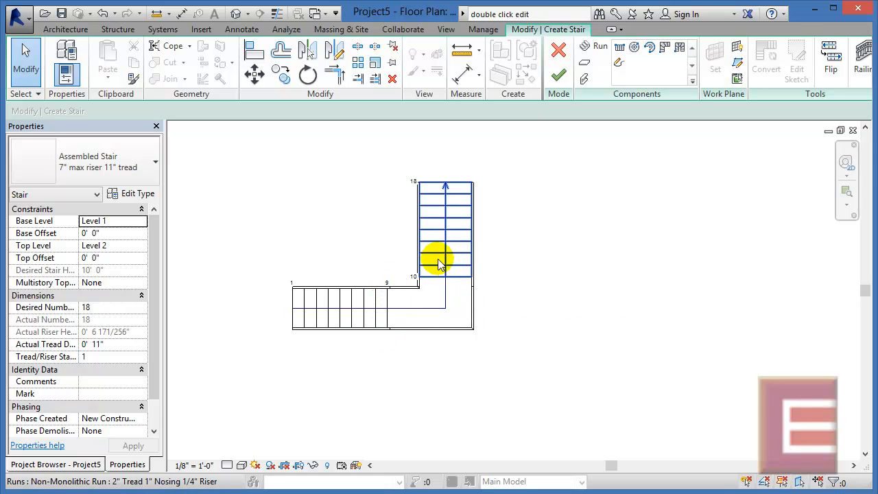
mouse_move(525, 320)
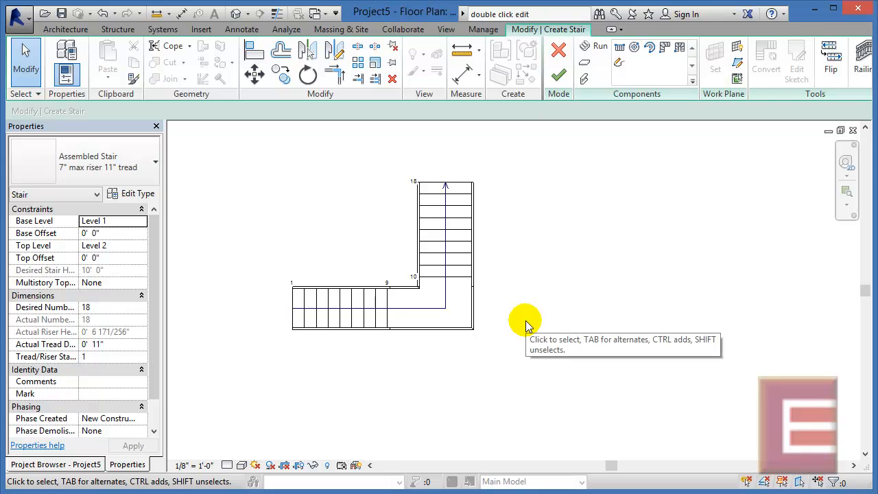
mouse_move(511, 310)
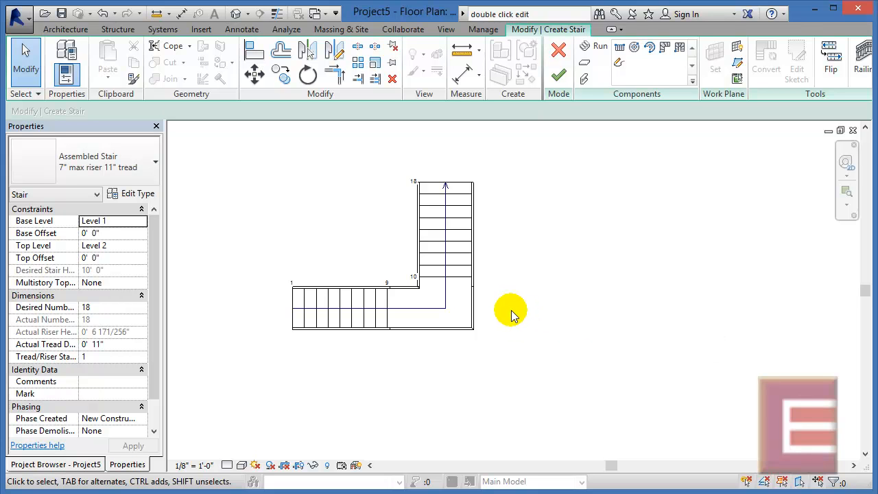
Select the landing joining the rightward run and the upward run
left_click(418, 305)
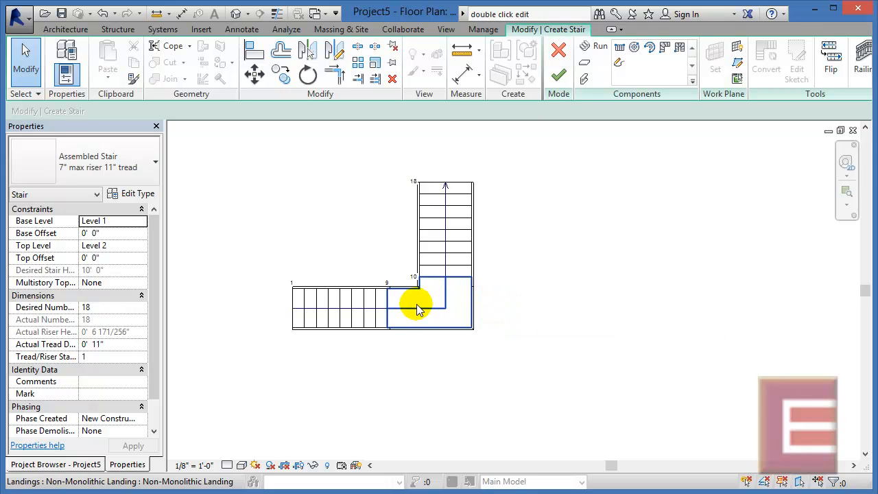
mouse_move(418, 305)
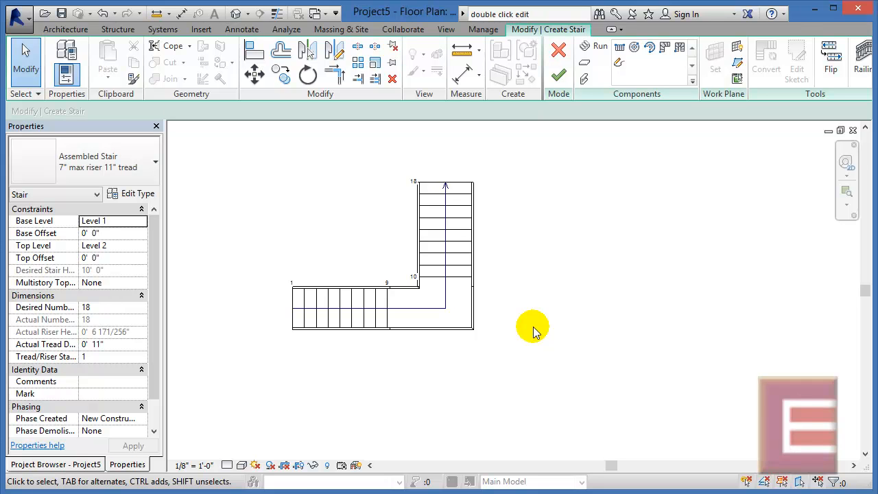
left_click(432, 292)
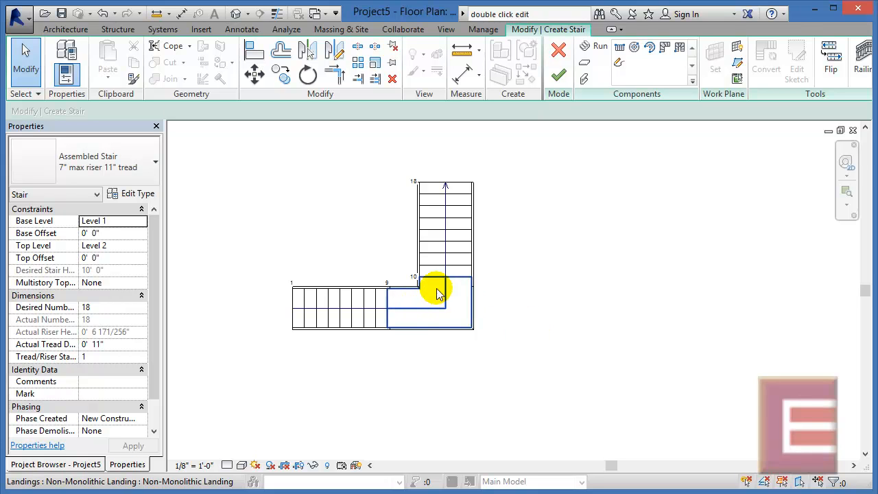
mouse_move(424, 306)
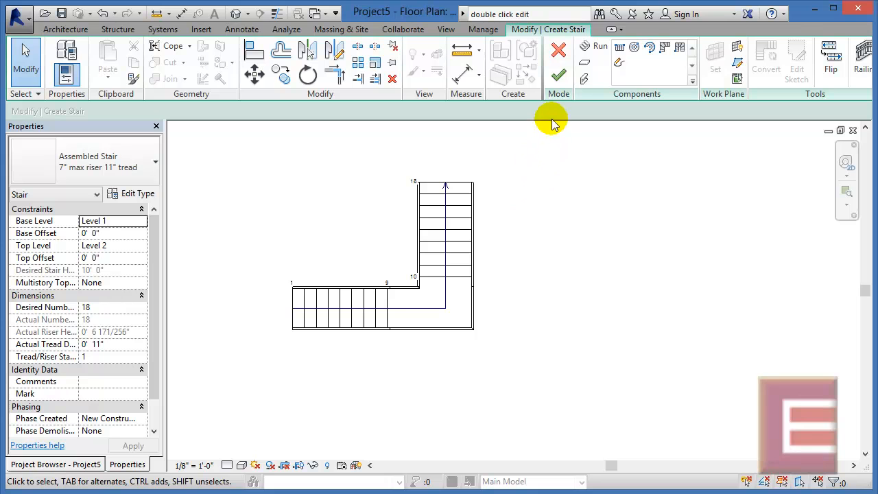
Finish the stair and select it in the Default 3D View to inspect its railings
left_click(558, 74)
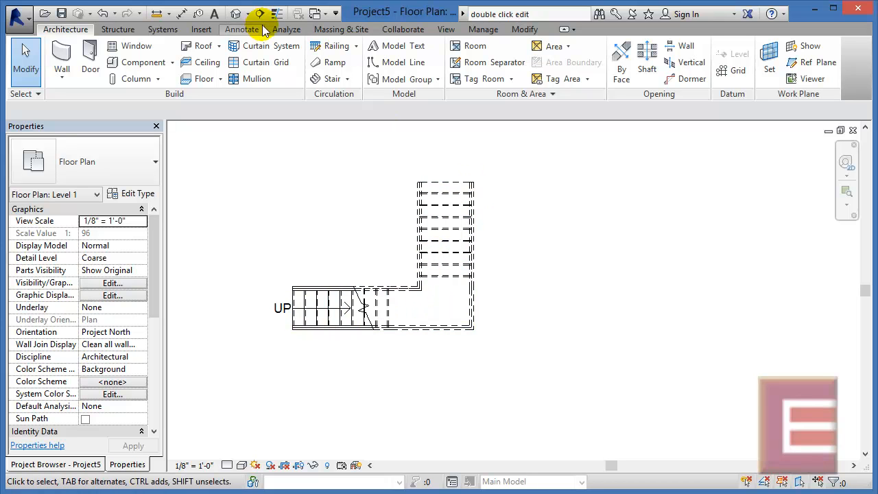
left_click(235, 13)
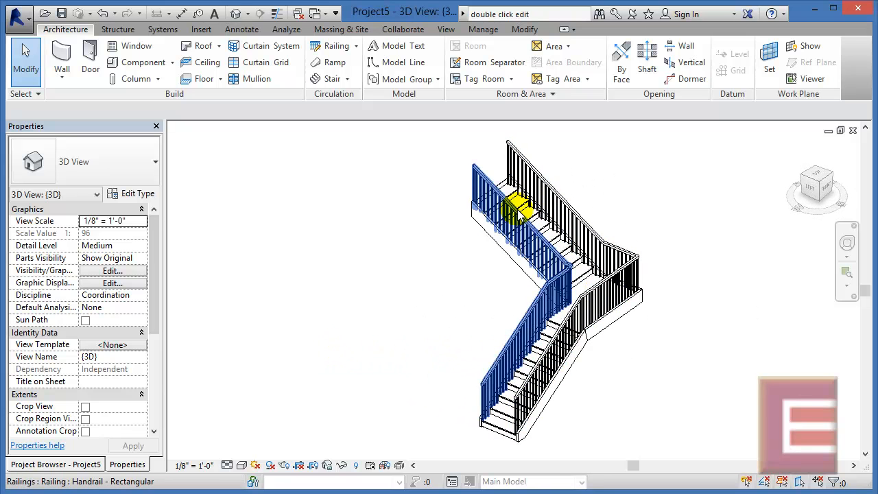
left_click(586, 284)
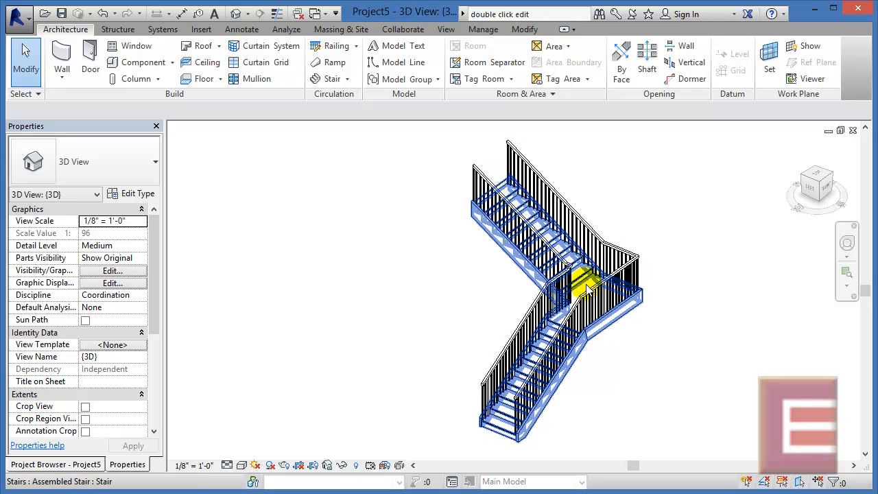
mouse_move(588, 292)
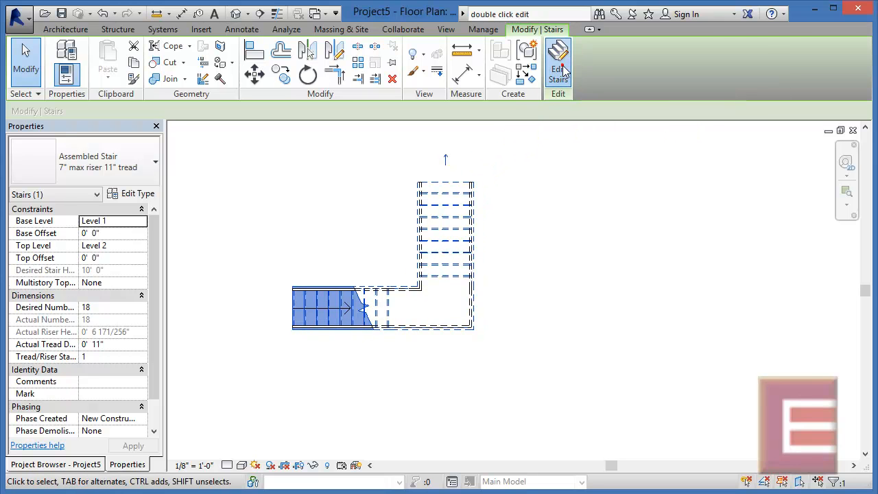
Mirror-copy the upper run downward and stretch the landing to meet the new run
left_click(558, 65)
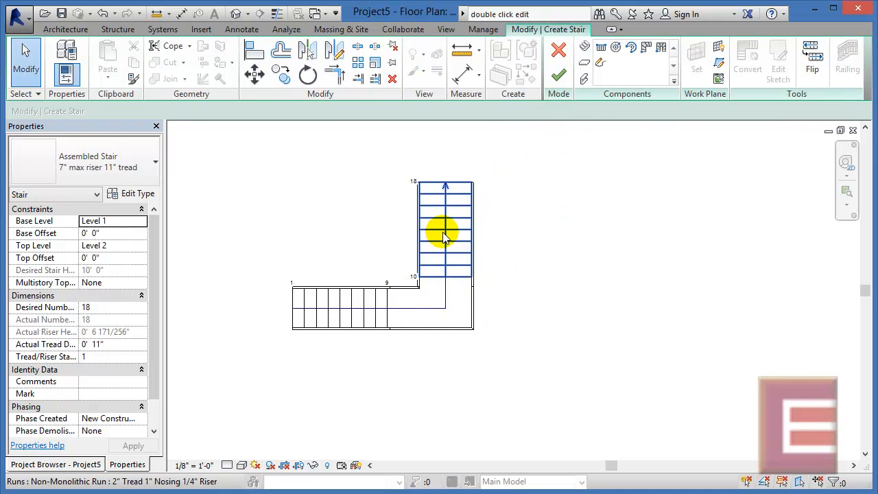
left_click(444, 233)
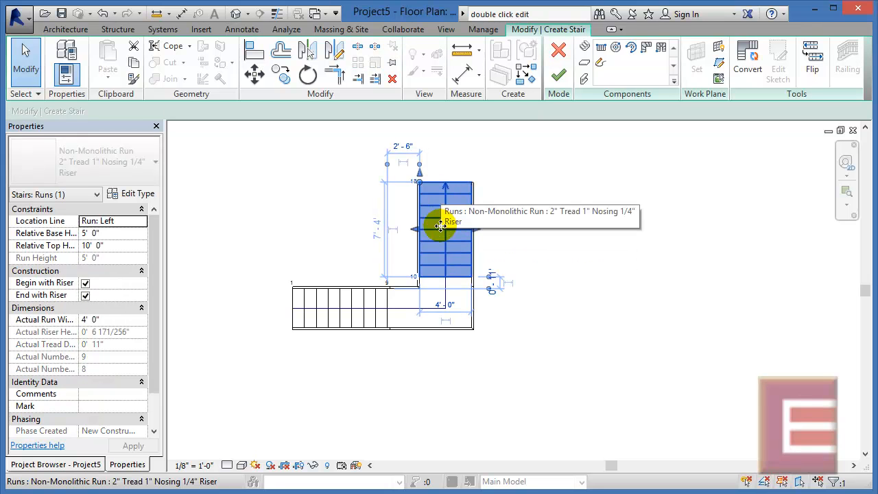
mouse_move(531, 291)
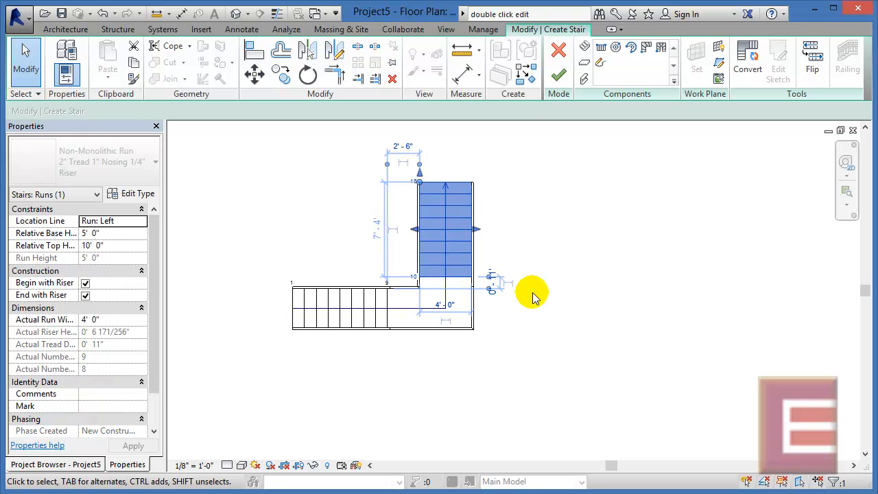
mouse_move(487, 257)
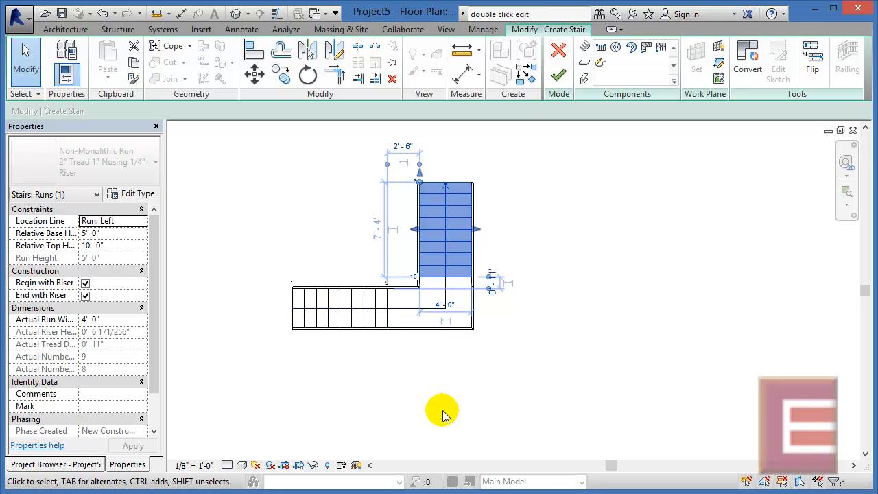
mouse_move(471, 245)
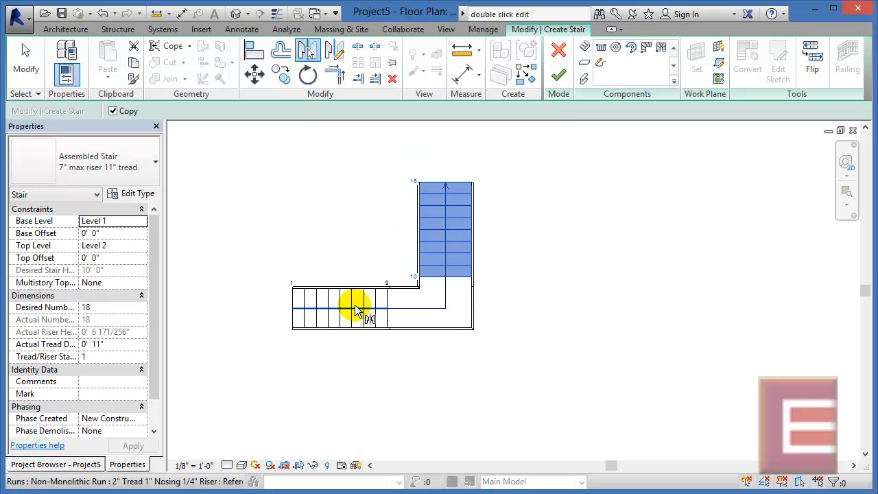
mouse_move(357, 308)
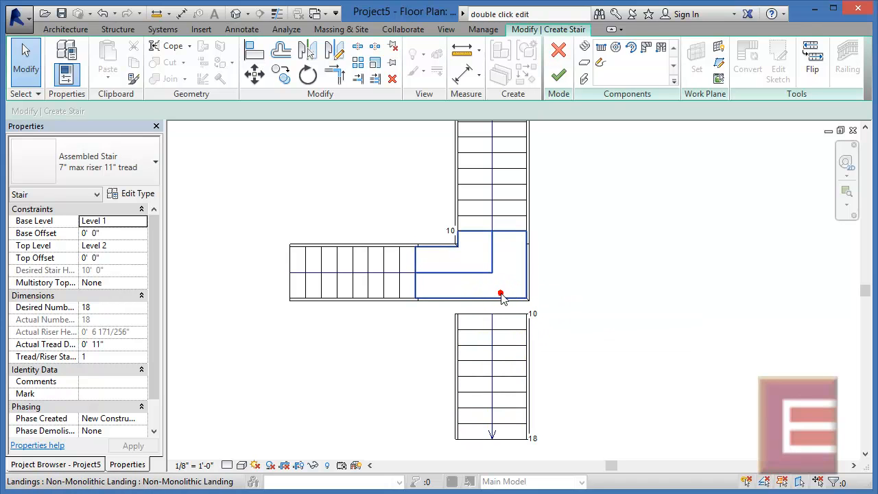
left_click(470, 267)
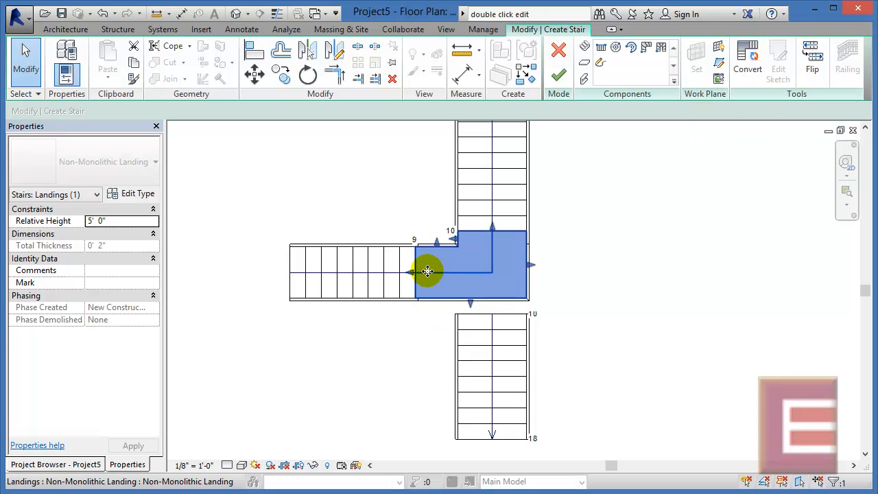
left_click(491, 312)
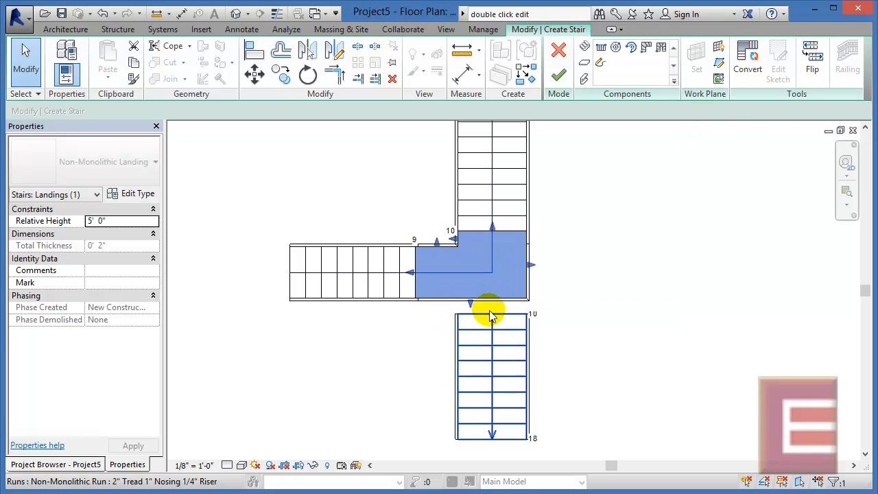
mouse_move(508, 333)
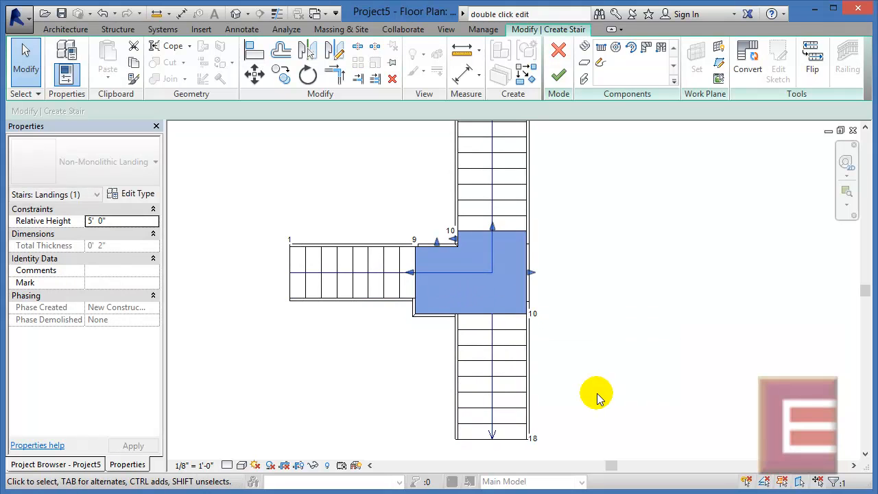
left_click(463, 209)
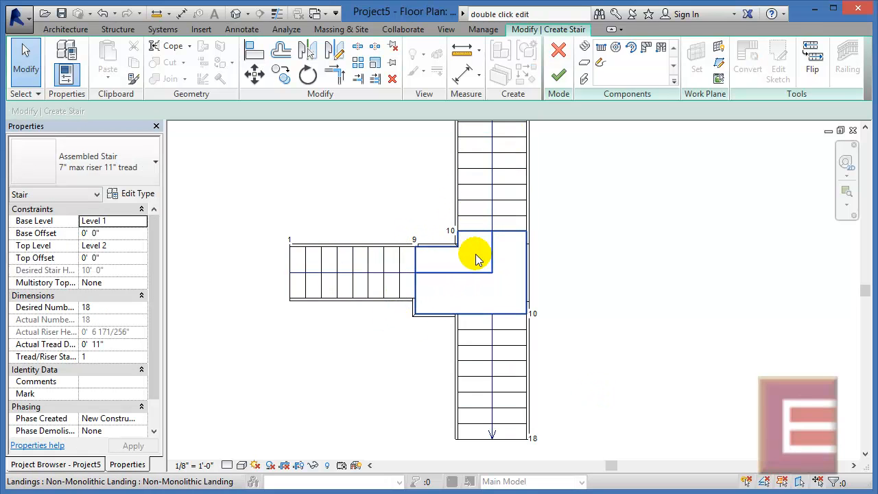
left_click(423, 341)
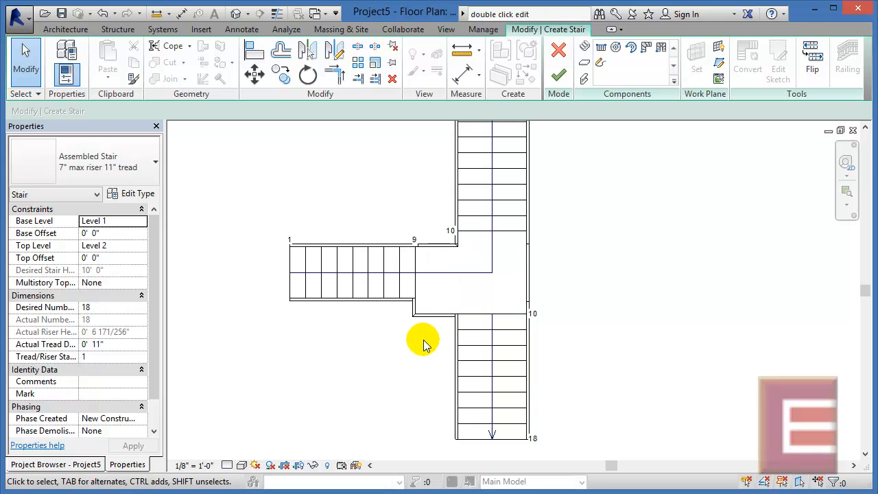
mouse_move(426, 350)
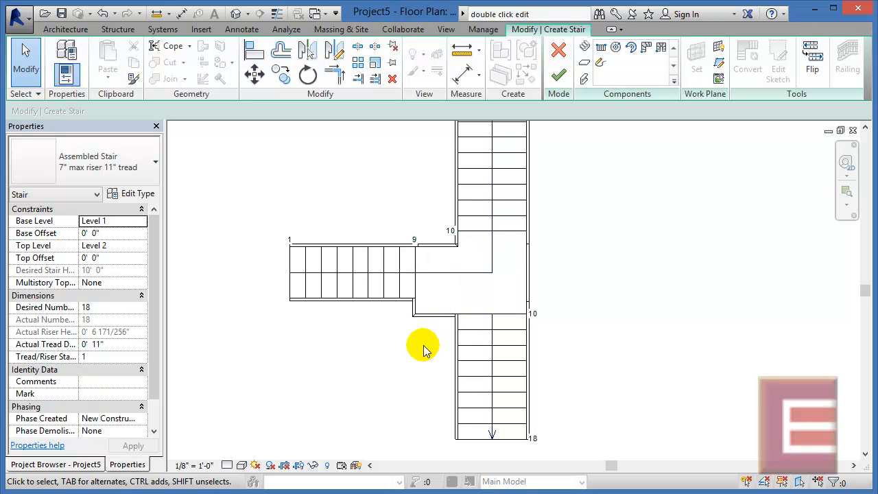
left_click(456, 300)
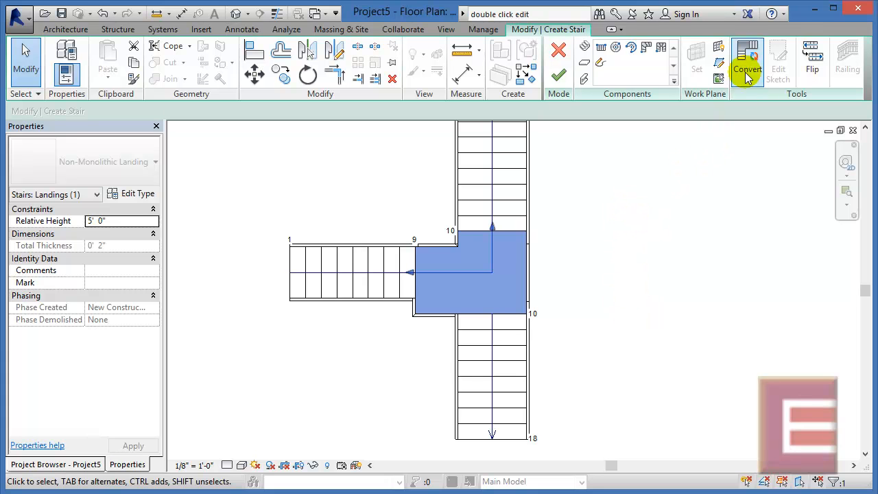
Convert the landing to a custom sketch, dismiss the warning, and edit its boundary
left_click(746, 61)
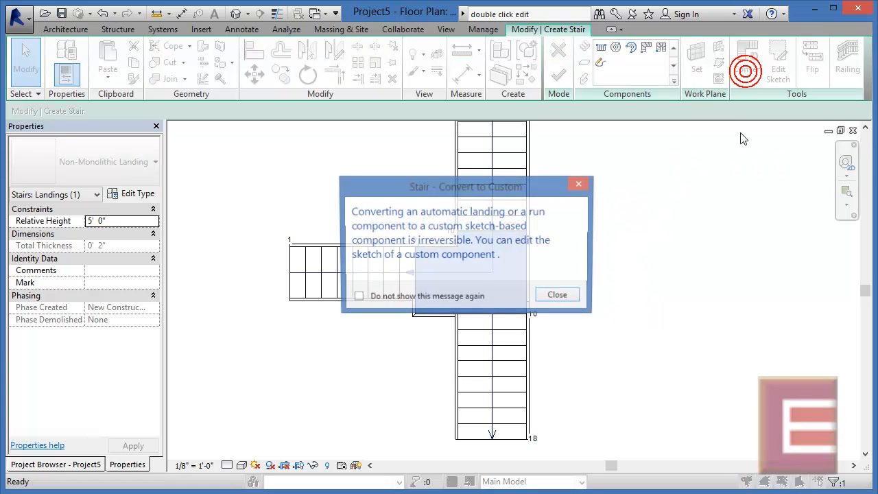
left_click(556, 294)
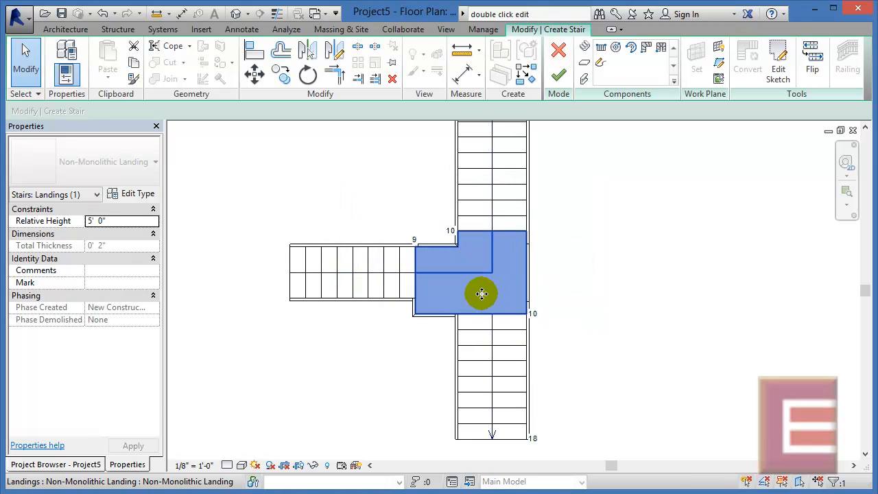
left_click(778, 62)
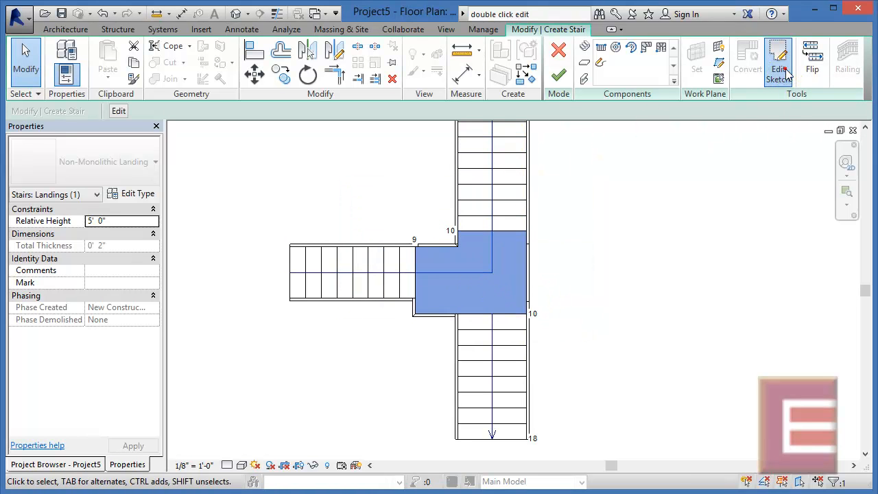
left_click(779, 62)
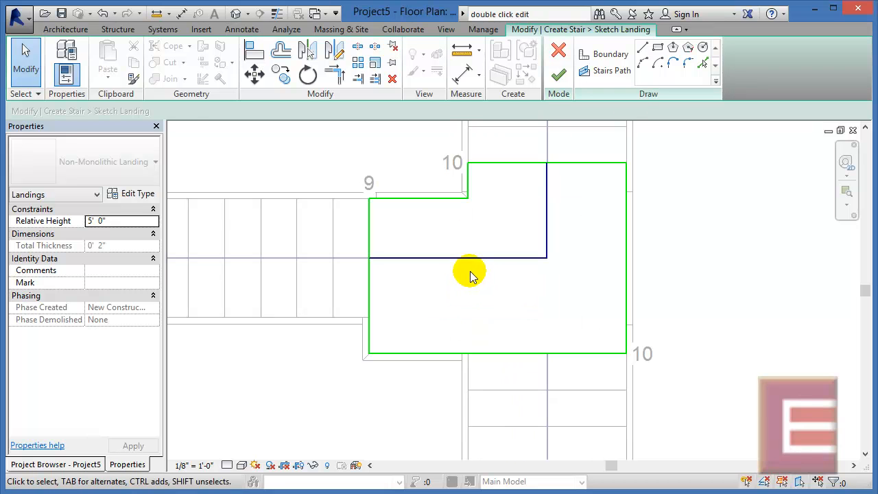
Add boundary lines at the lower-left corner and shift the short bottom edge to close it
left_click(610, 54)
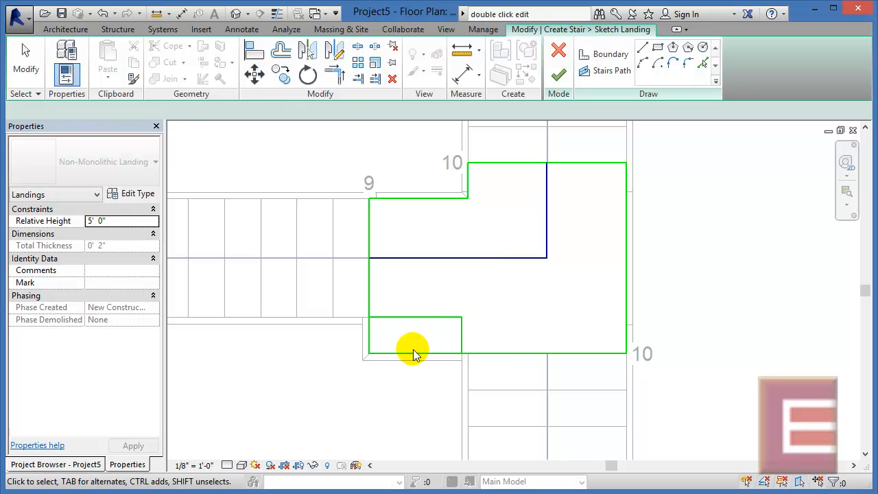
left_click(411, 353)
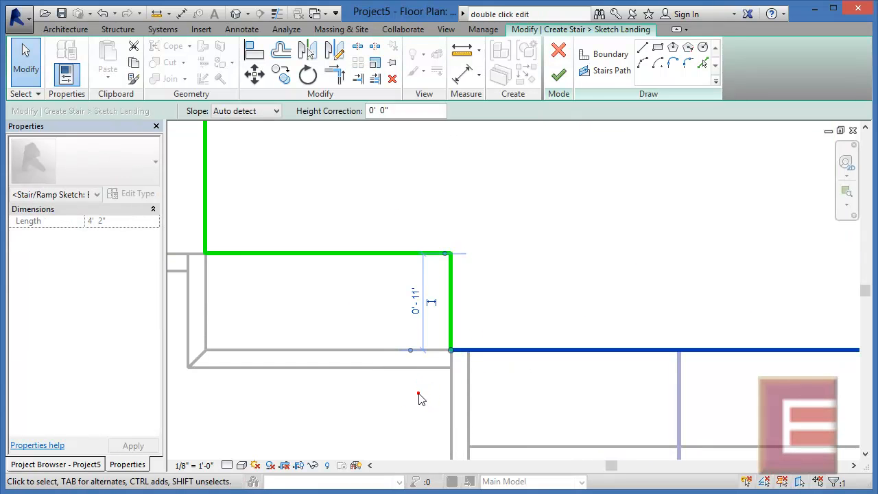
left_click(420, 396)
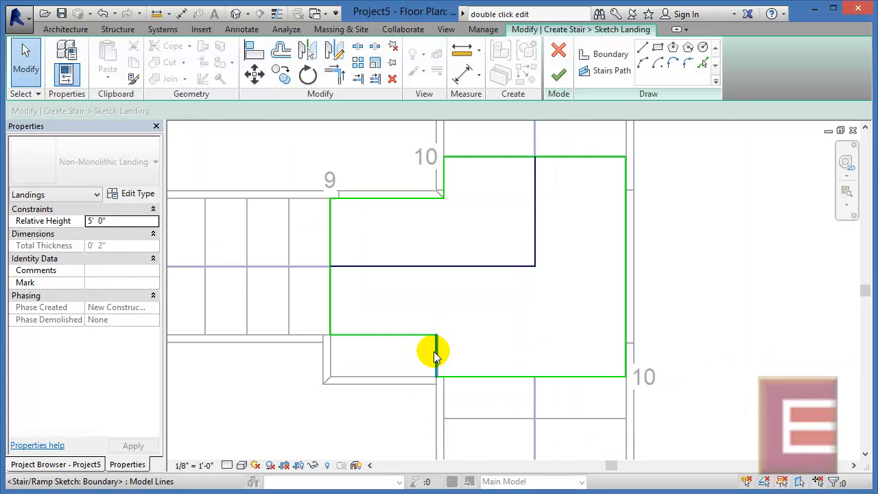
left_click(435, 350)
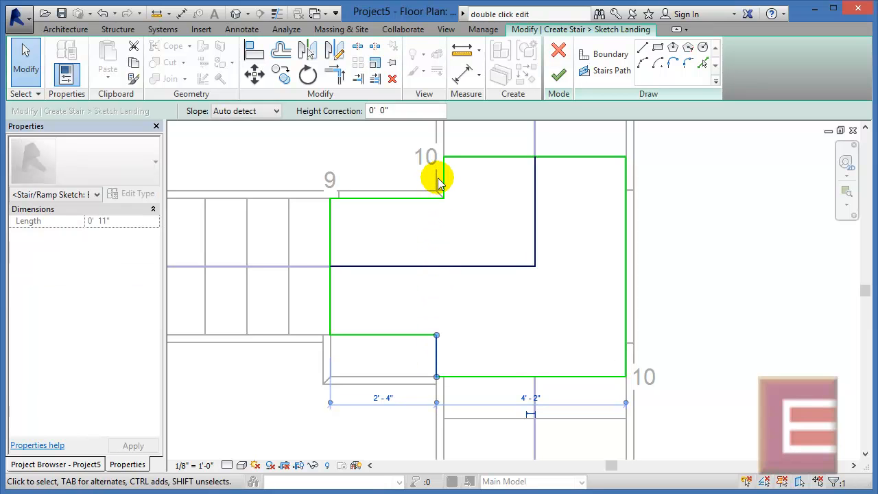
left_click(442, 185)
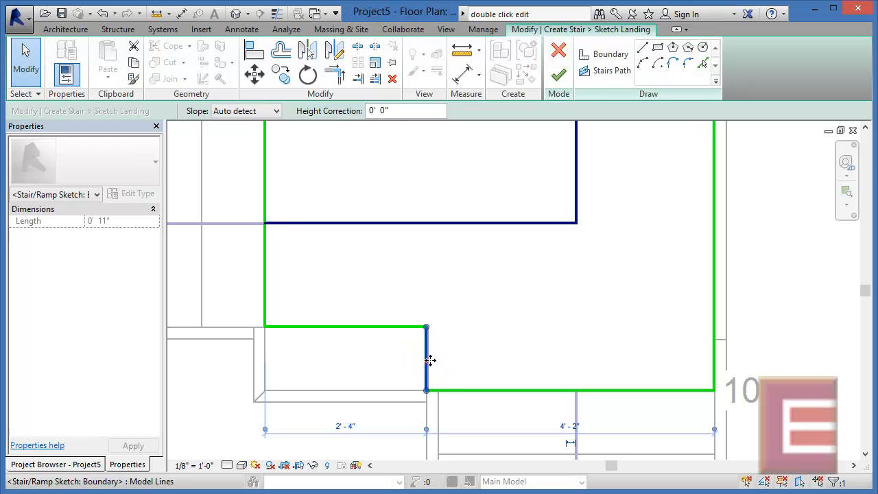
left_click_drag(425, 360, 437, 360)
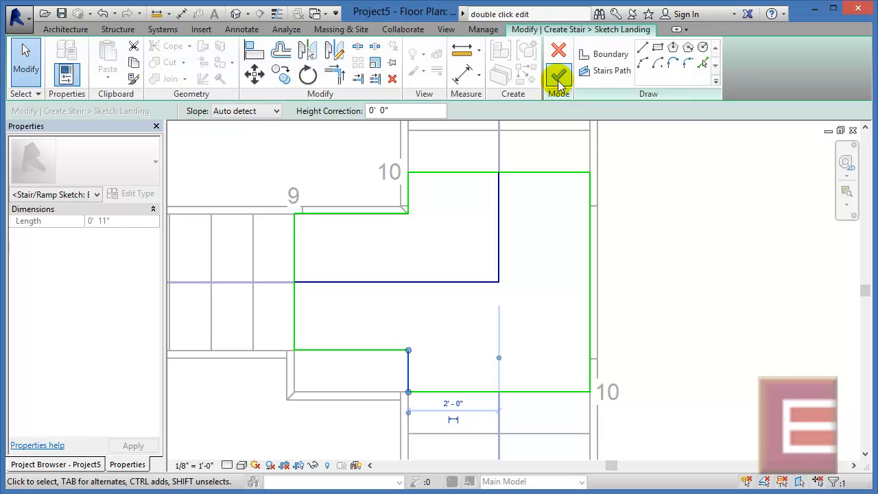
mouse_move(558, 77)
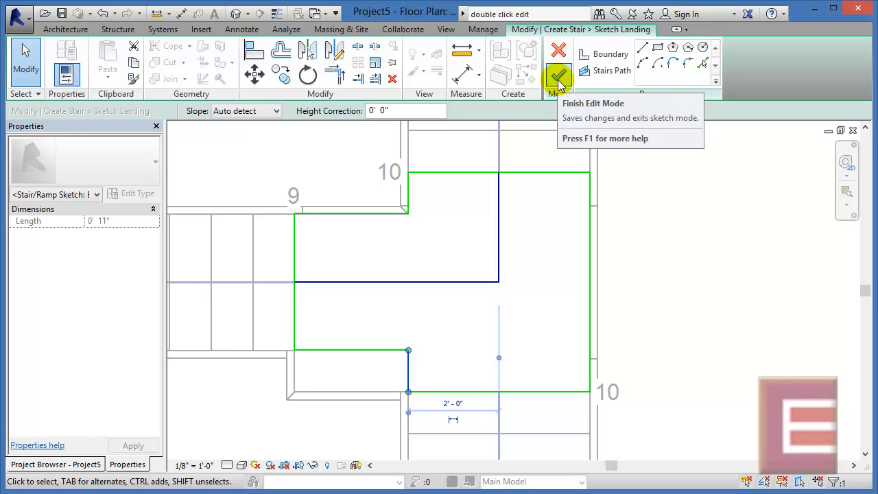
Finish the landing sketch, then select the T-shaped landing and check its Relative Height
left_click(558, 77)
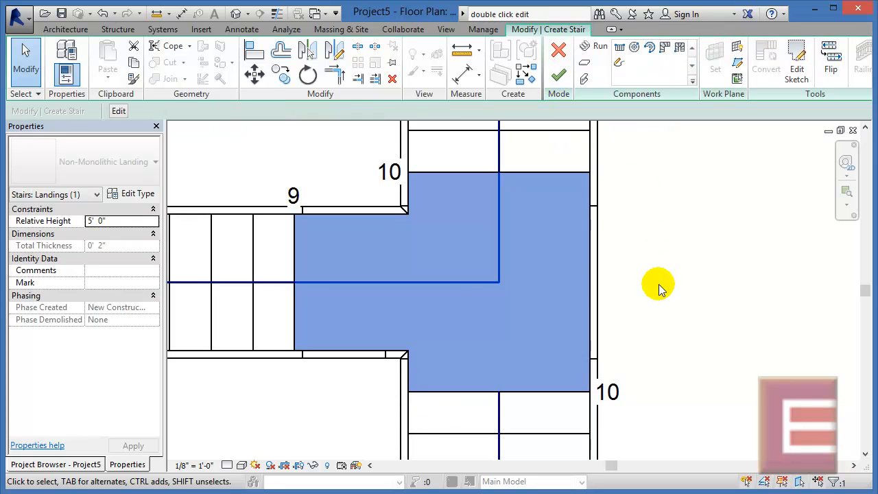
mouse_move(688, 383)
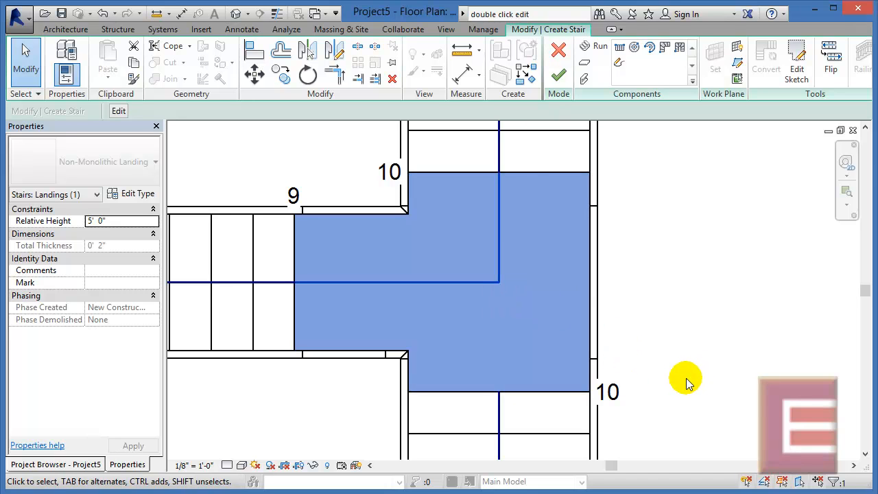
left_click(549, 341)
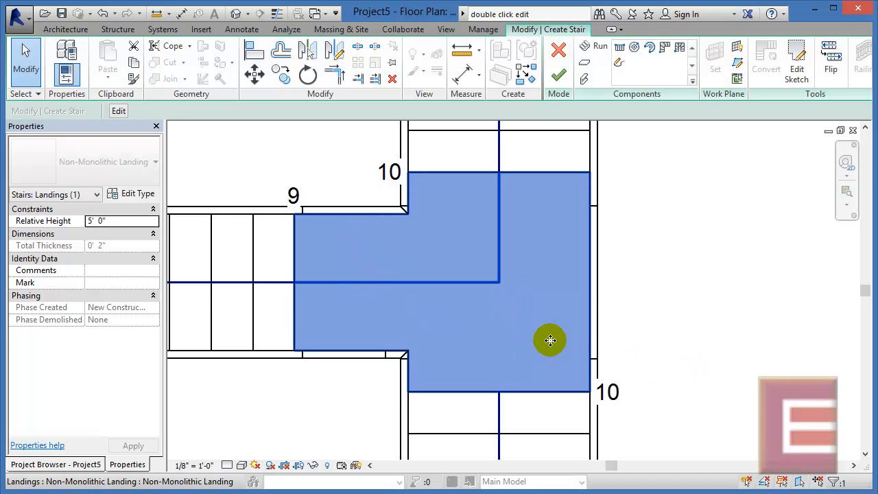
mouse_move(550, 341)
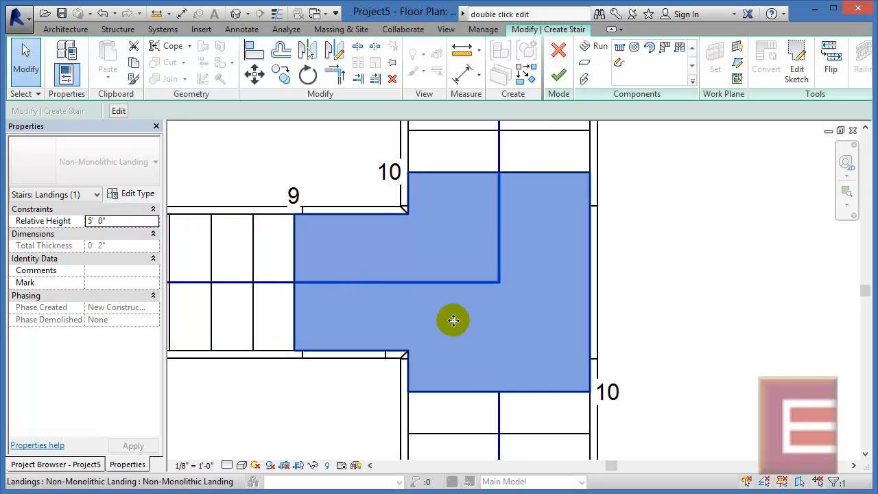
mouse_move(575, 337)
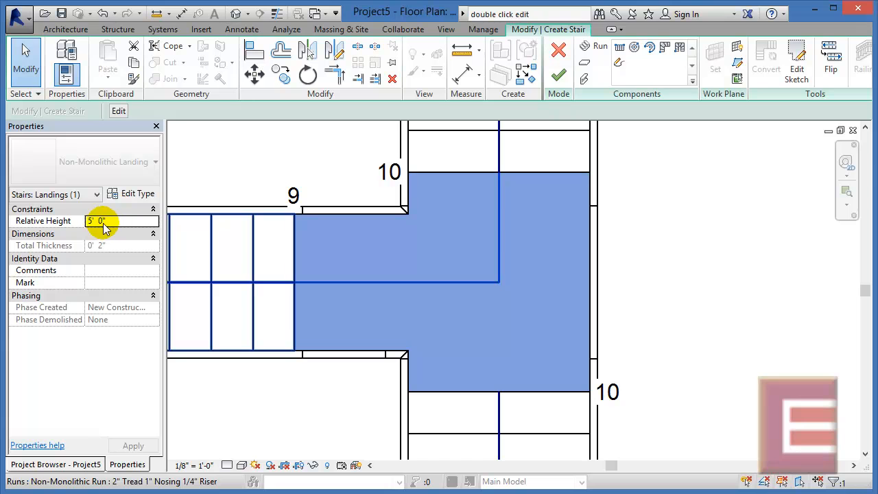
triple_click(106, 220)
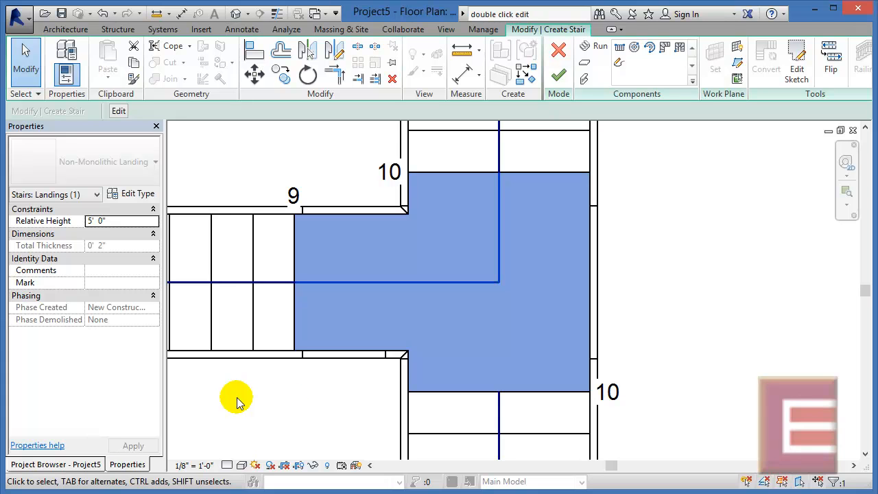
Finish the three-run stair, then reopen the assembled stair for editing
left_click(559, 76)
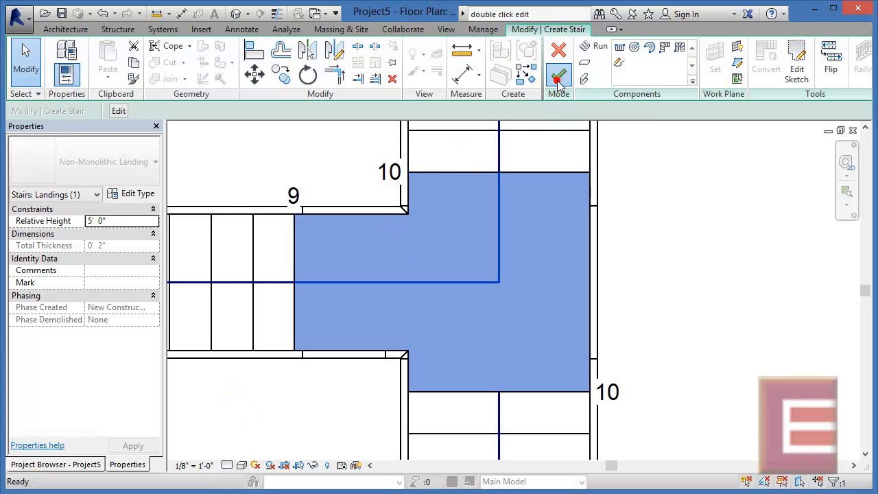
left_click(558, 74)
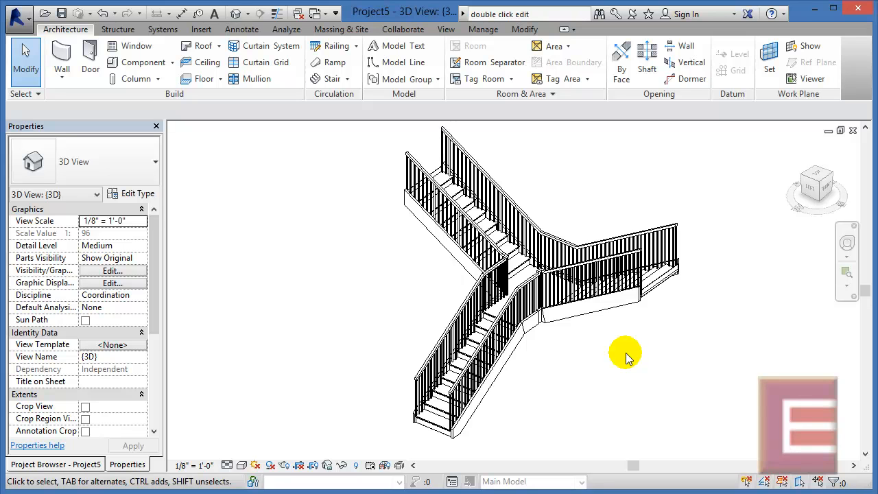
mouse_move(535, 332)
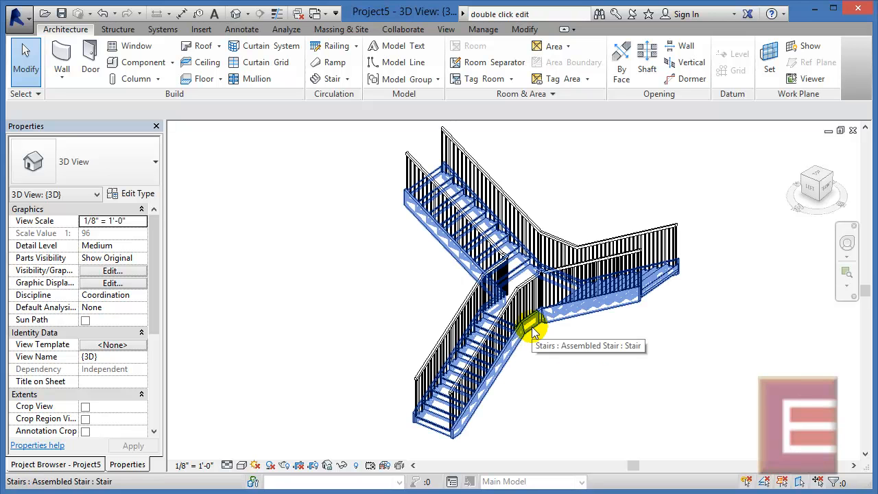
left_click(233, 139)
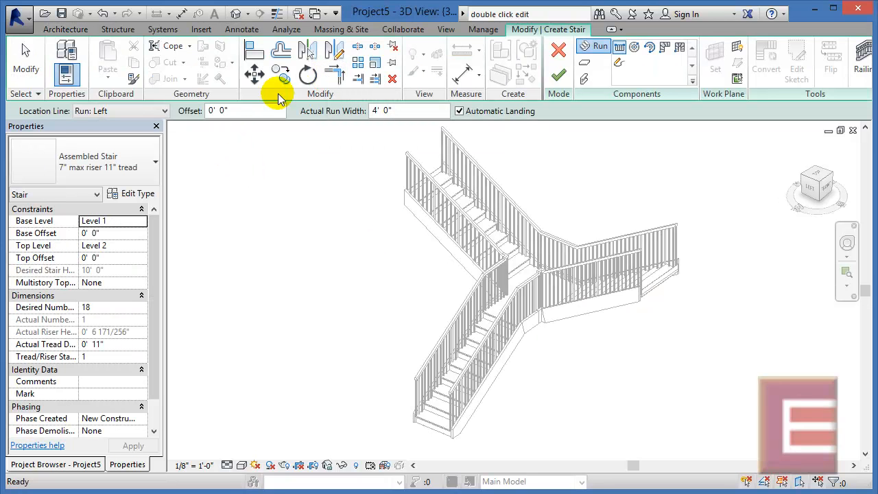
mouse_move(195, 192)
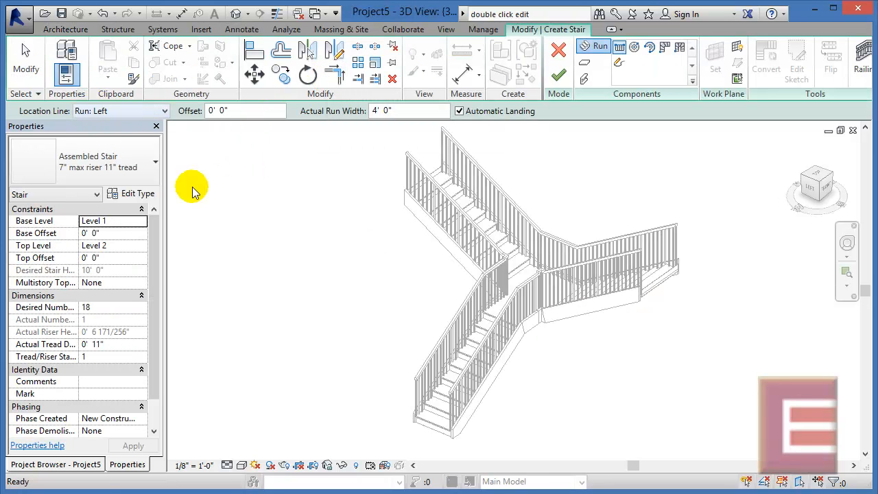
mouse_move(453, 240)
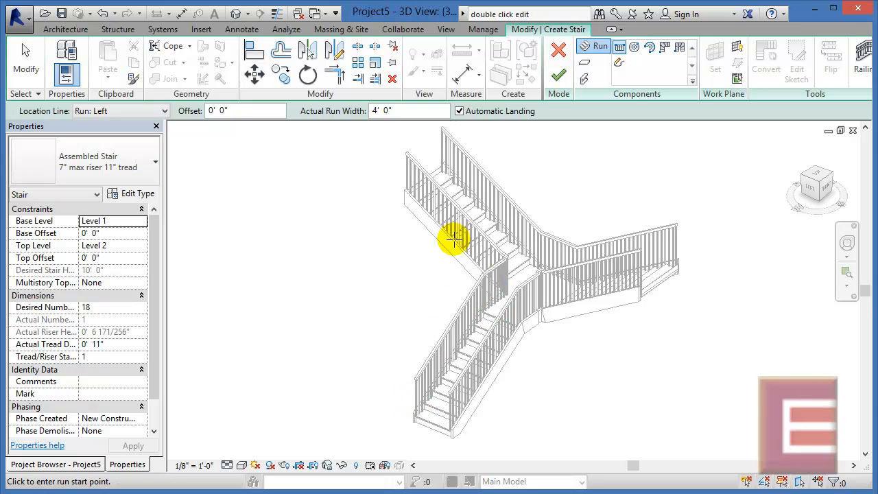
left_click(120, 111)
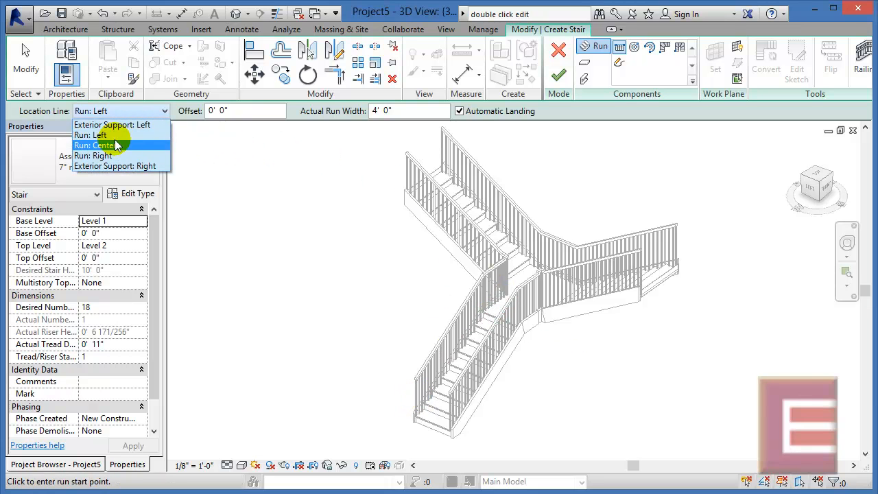
mouse_move(116, 125)
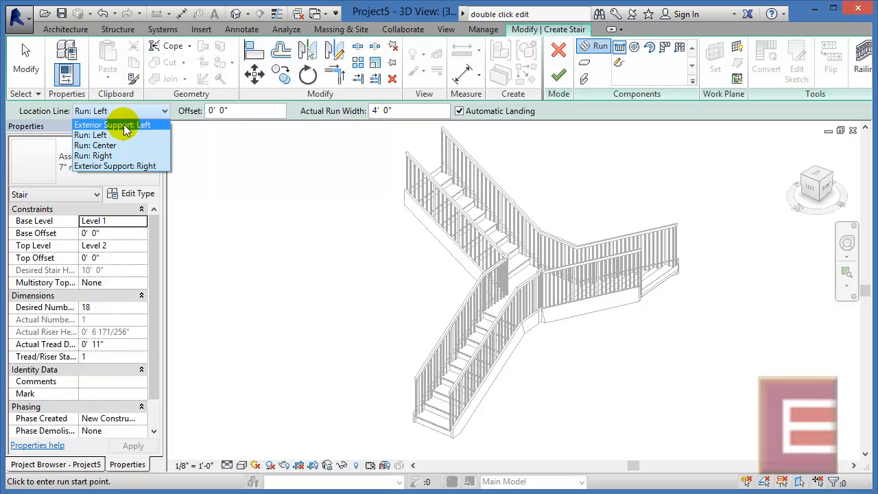
left_click(100, 134)
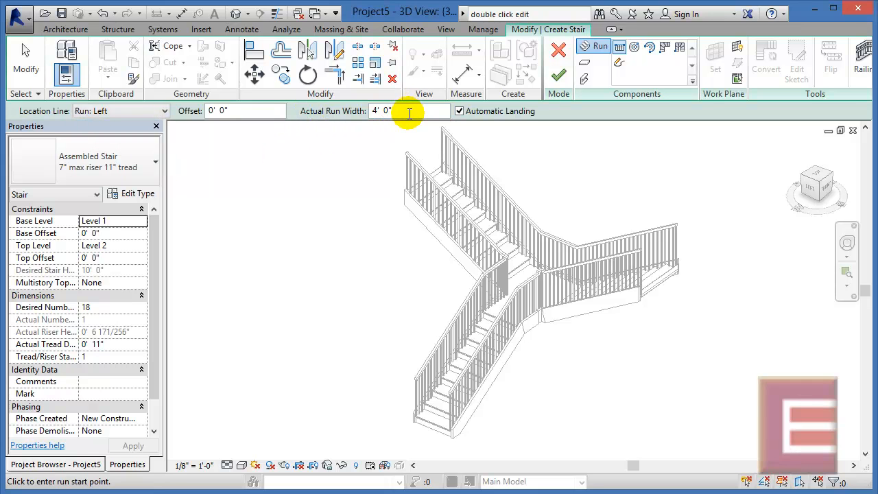
mouse_move(511, 230)
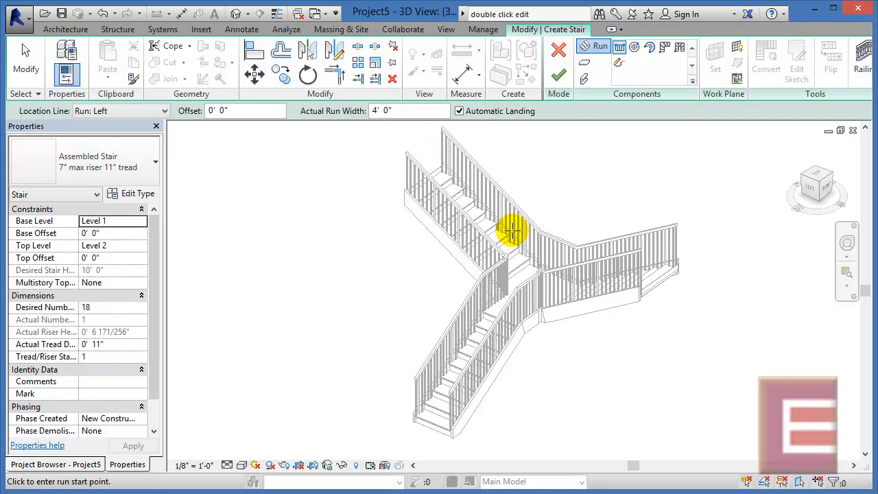
mouse_move(576, 333)
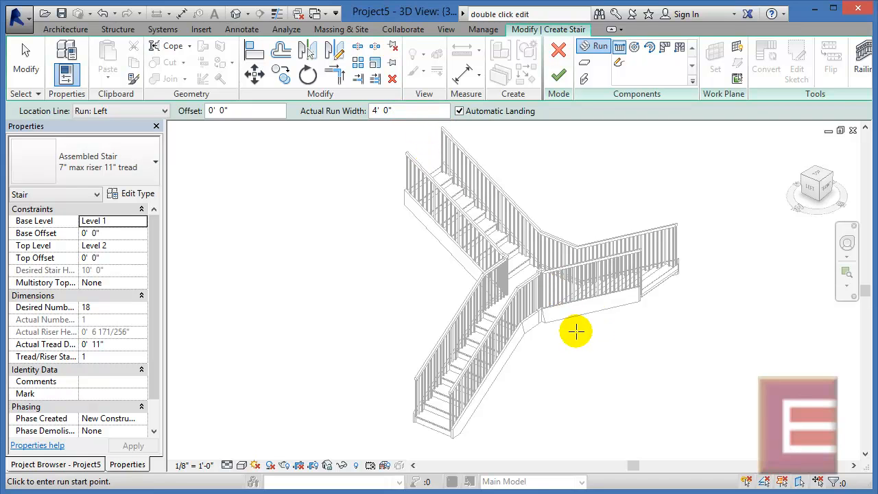